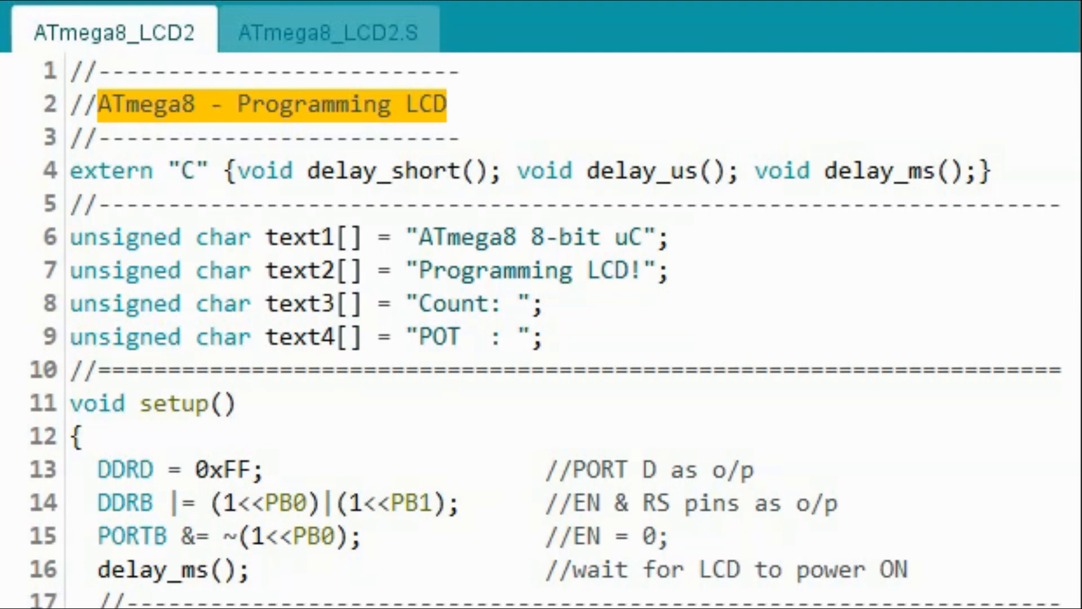
Step: Switch to the ATmega8_LCD2.S assembly file and reveal its delay_short, delay_us and delay_ms routines
click(327, 29)
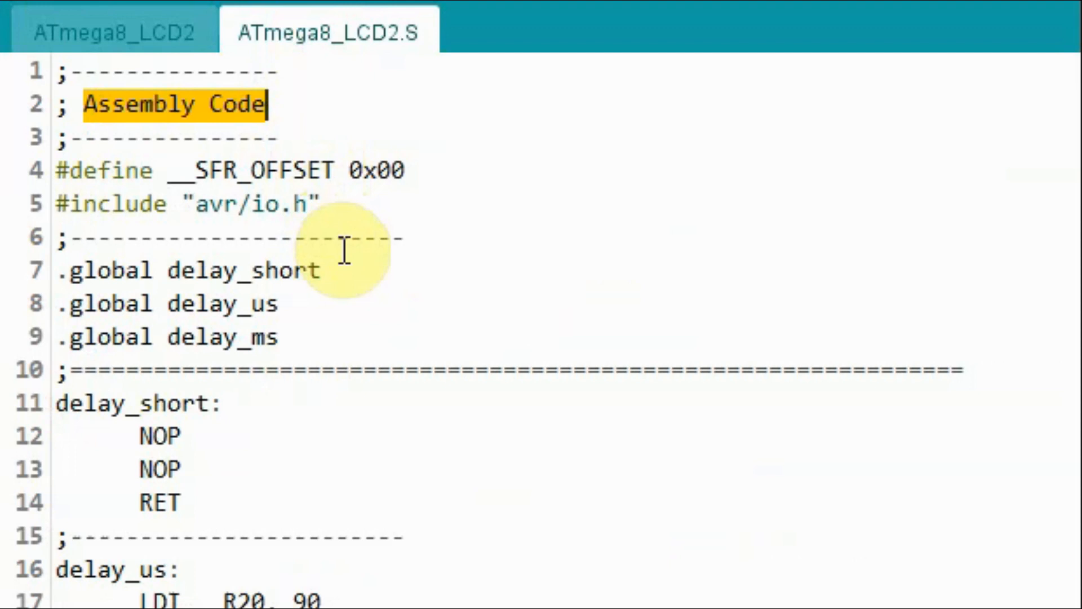
scroll(down, 3)
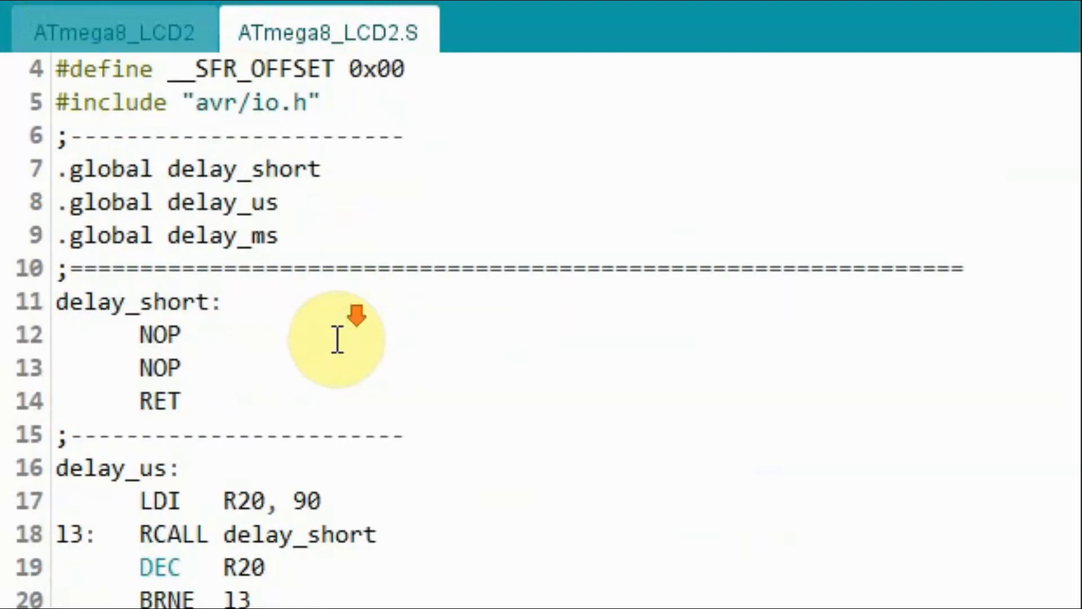
mouse_move(413, 189)
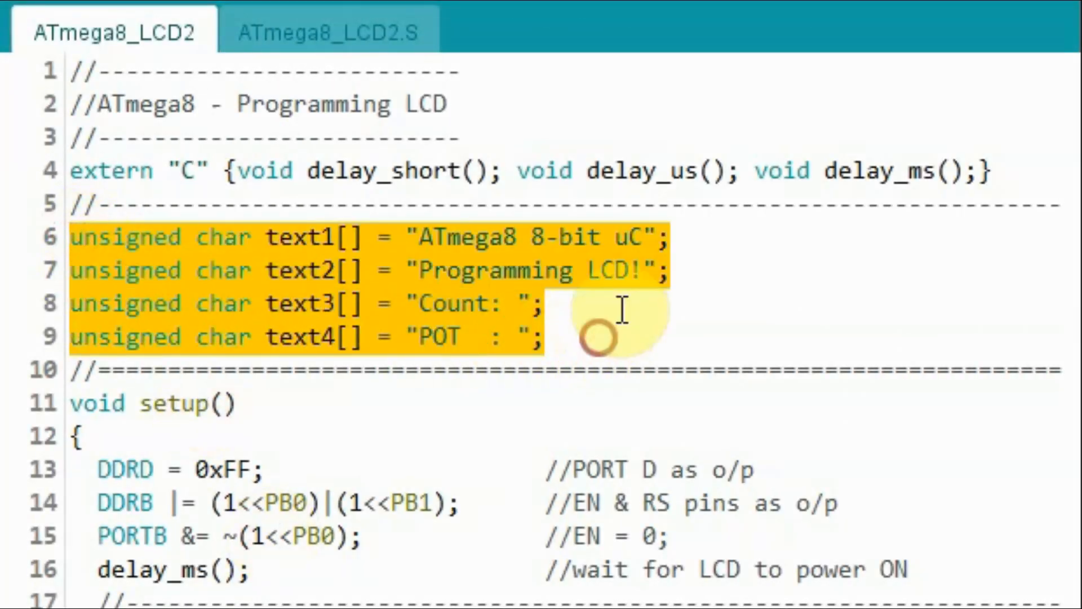
mouse_move(618, 314)
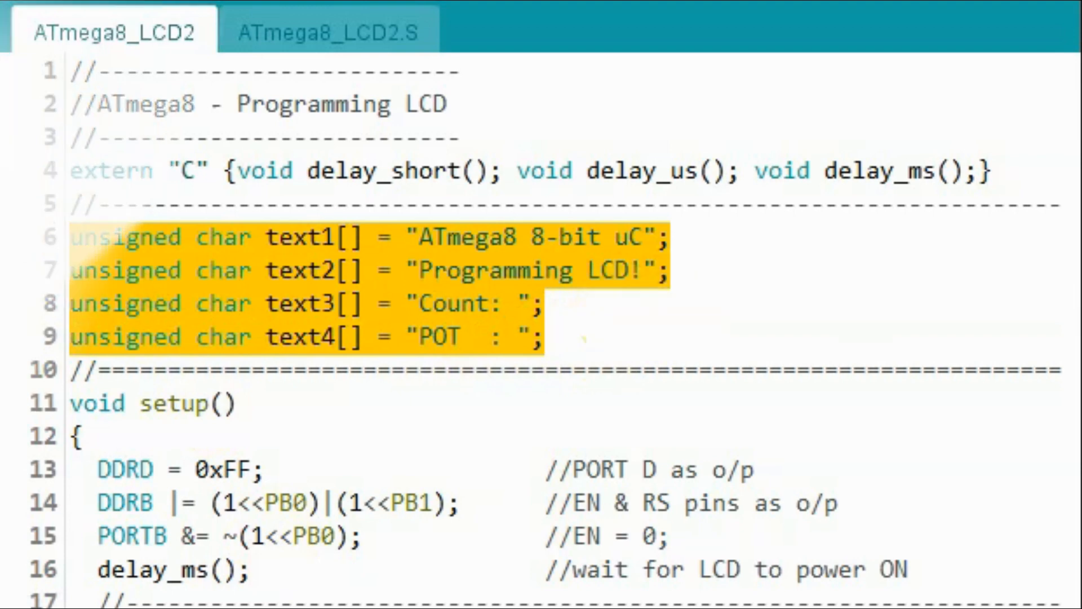
Step: Scroll to the text1–text4 LCD string declarations and the LCD_init routine
scroll(down, 3)
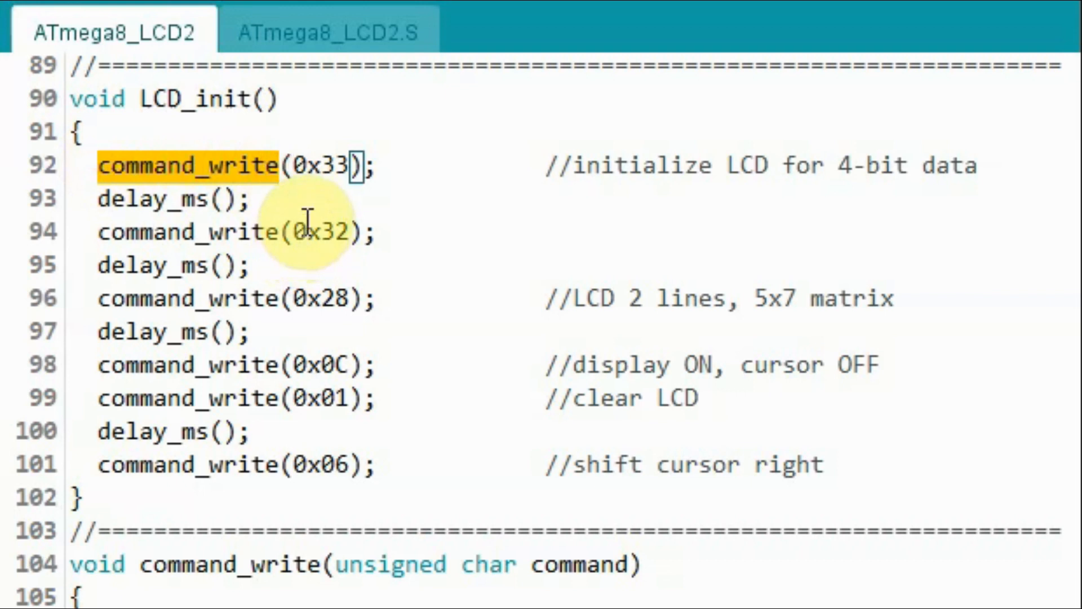
mouse_move(348, 165)
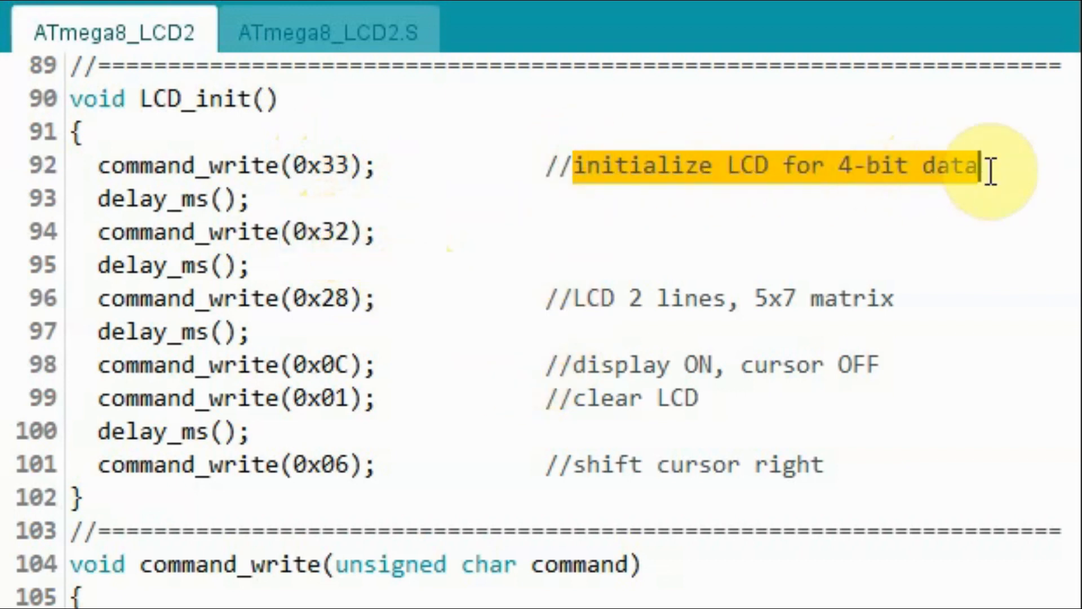
mouse_move(983, 259)
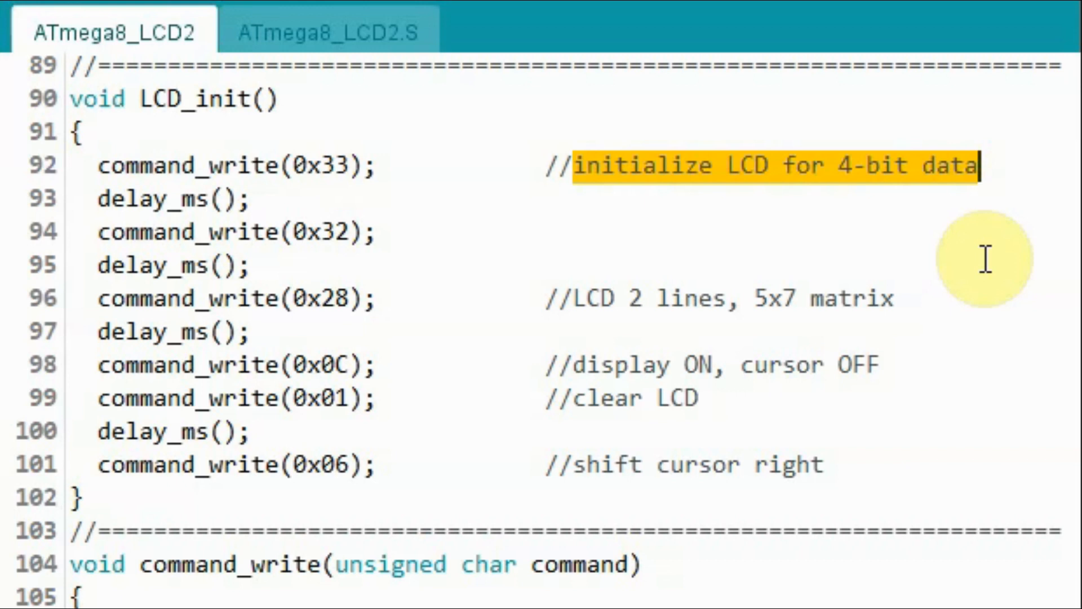
mouse_move(324, 298)
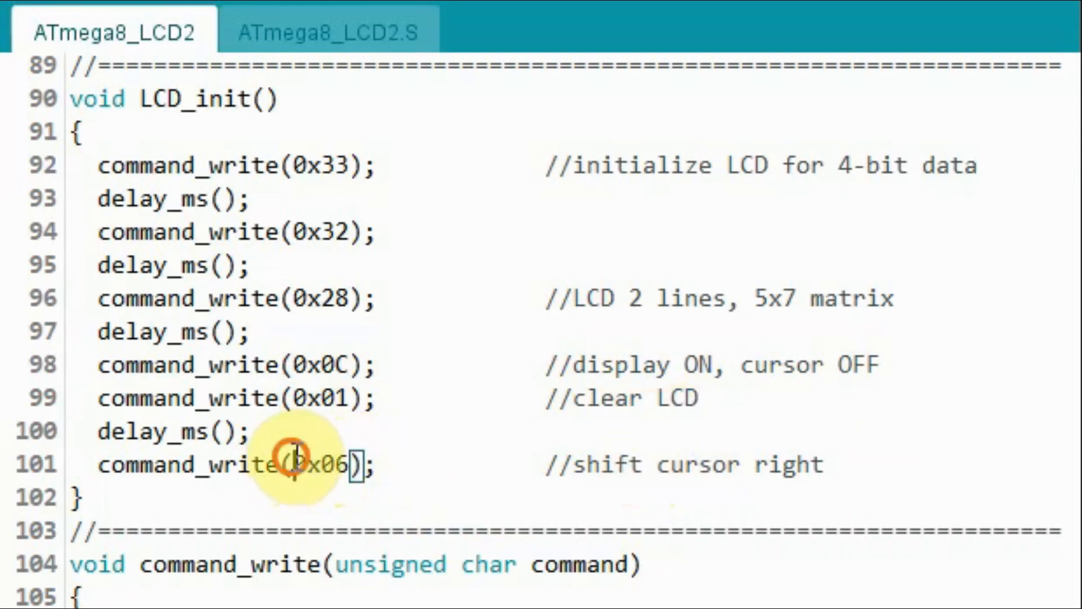
mouse_move(569, 464)
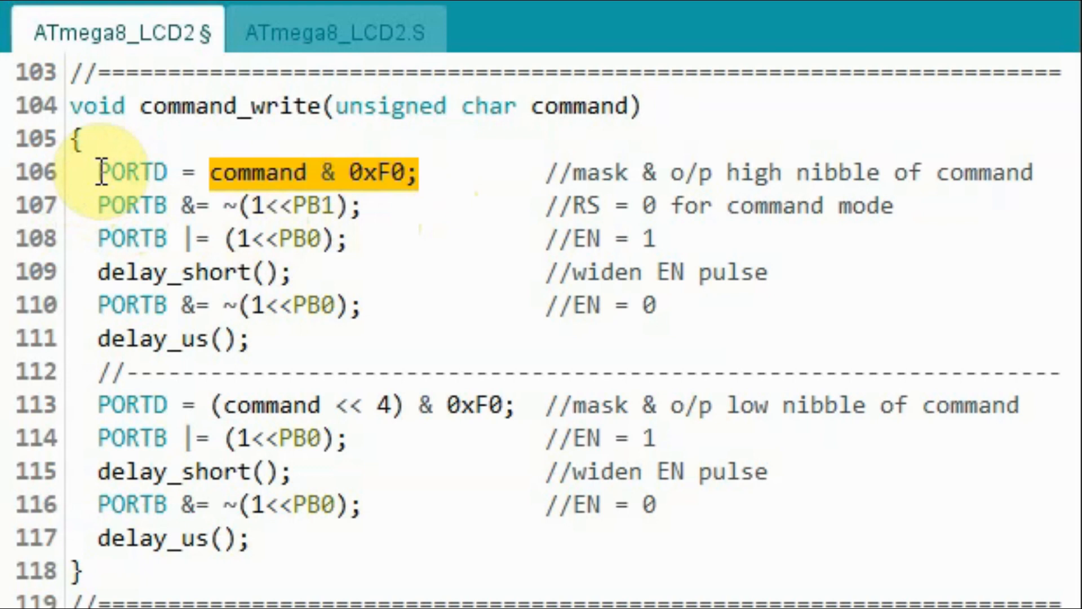
Step: Highlight the PORTD high-nibble masking line inside command_write
double_click(130, 171)
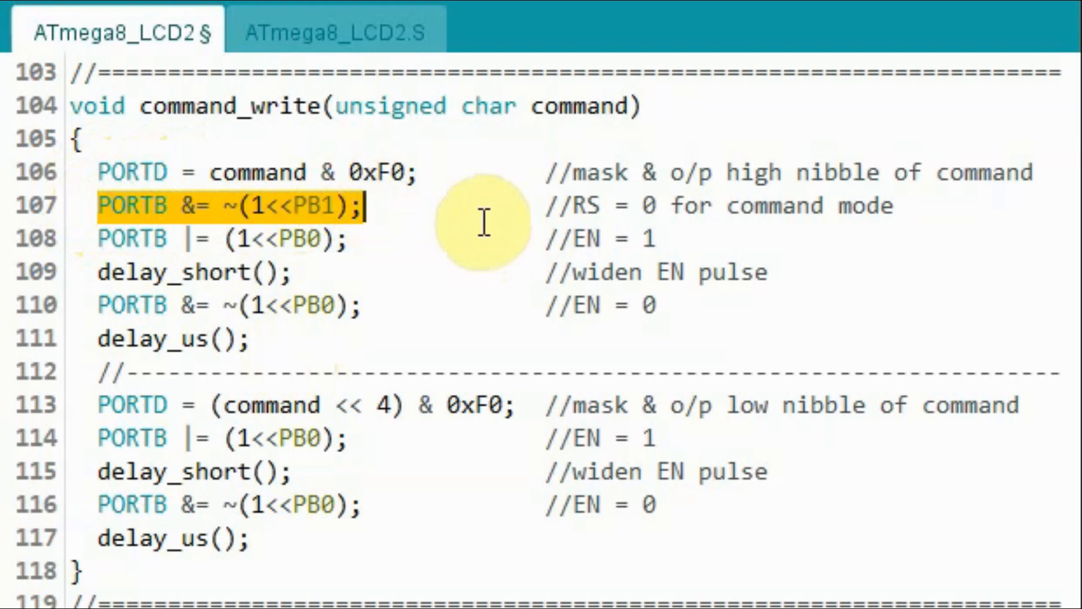
mouse_move(127, 255)
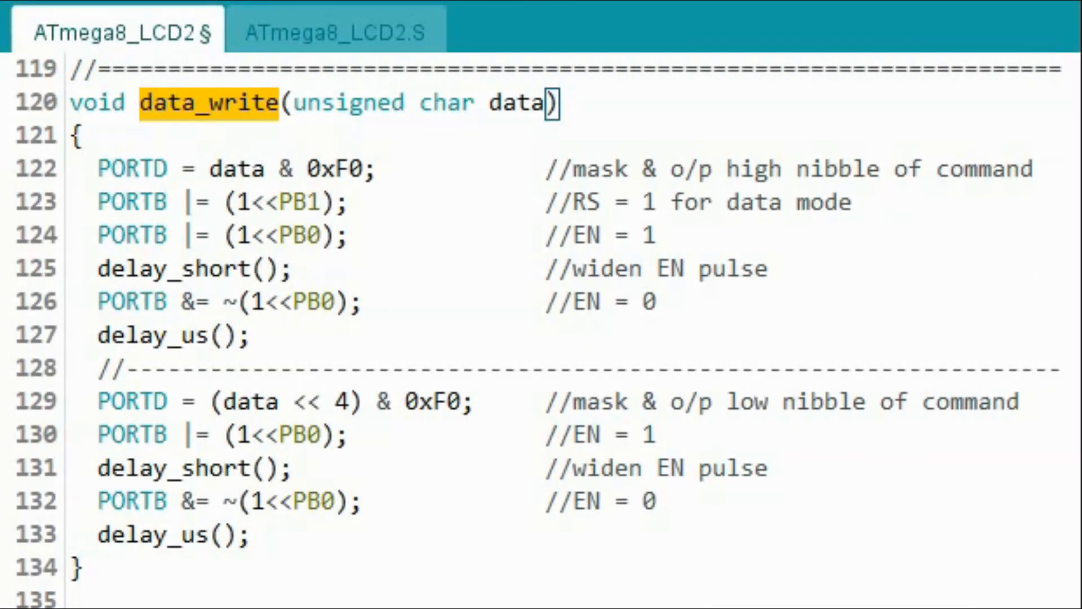
mouse_move(497, 104)
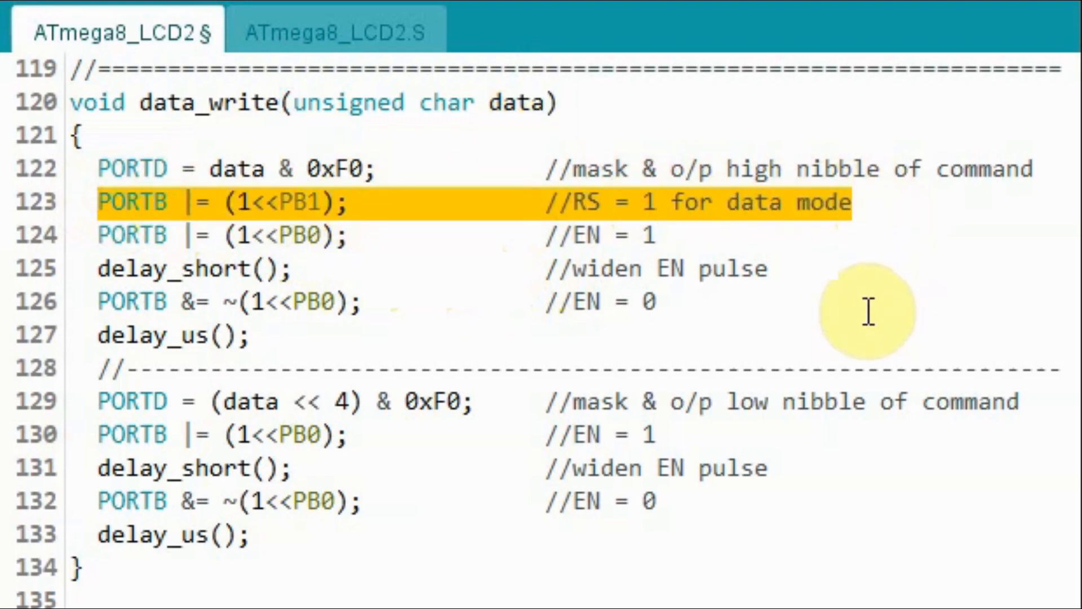
Step: Scroll back up from data_write to the LCD_init call in setup
scroll(up, 3)
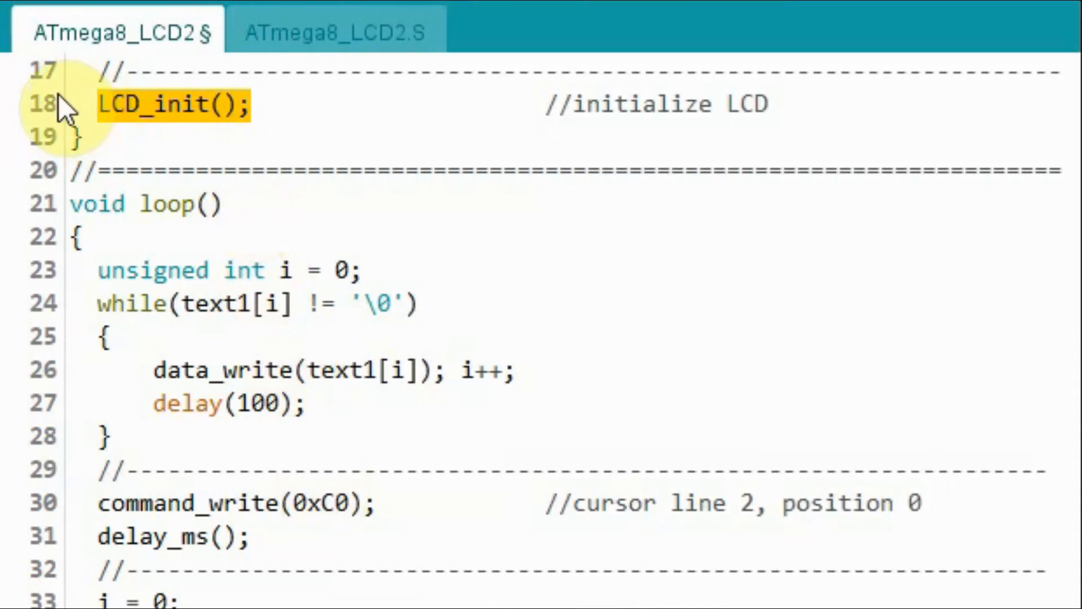
mouse_move(79, 206)
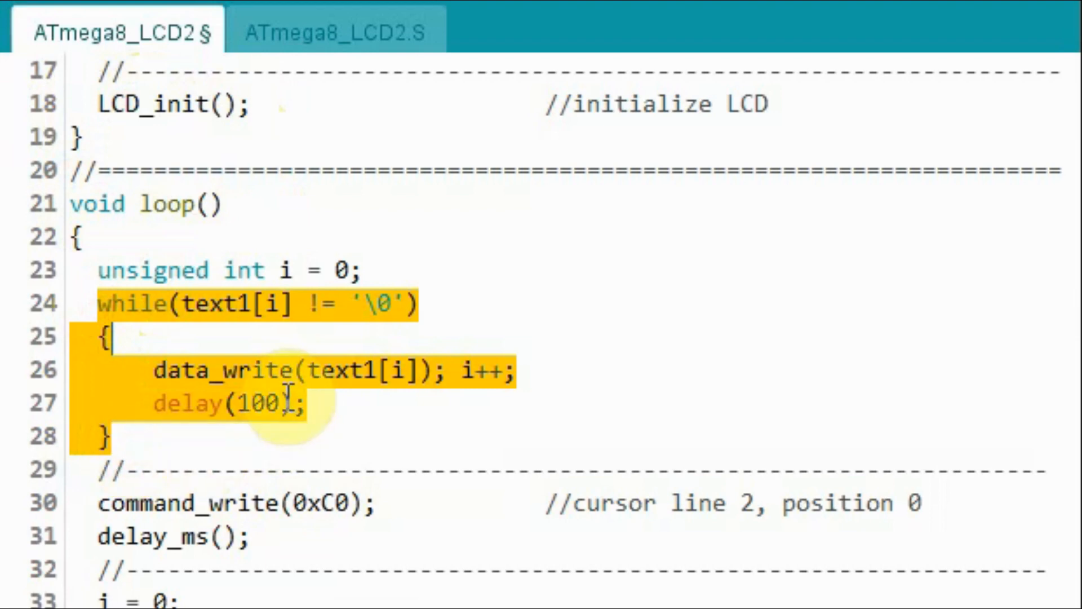
mouse_move(549, 400)
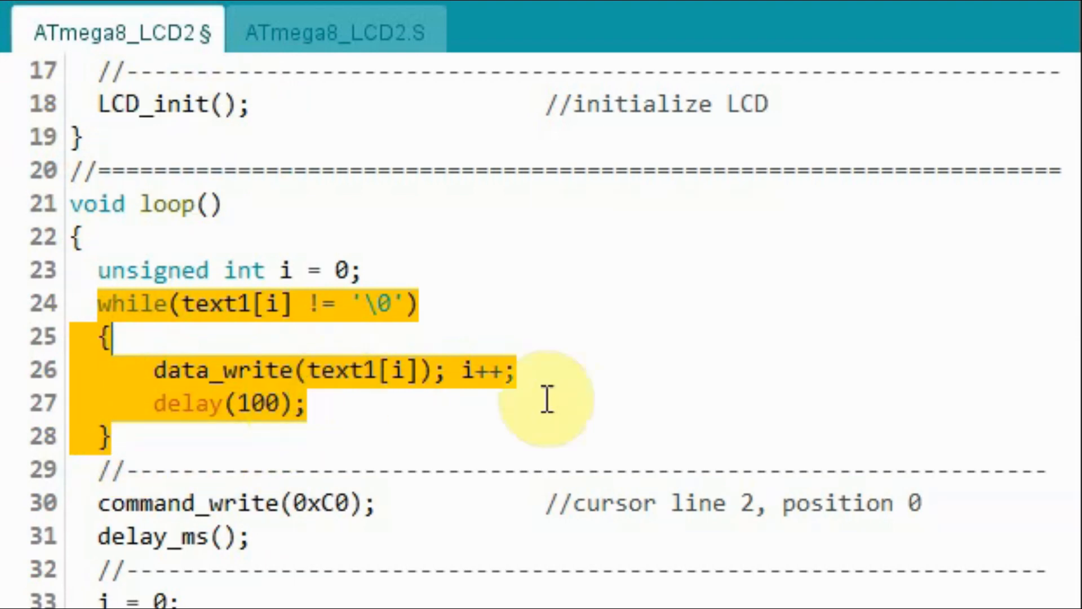
Step: Move past the text1 loop to line 2 and mark the while loop that prints text2
scroll(down, 3)
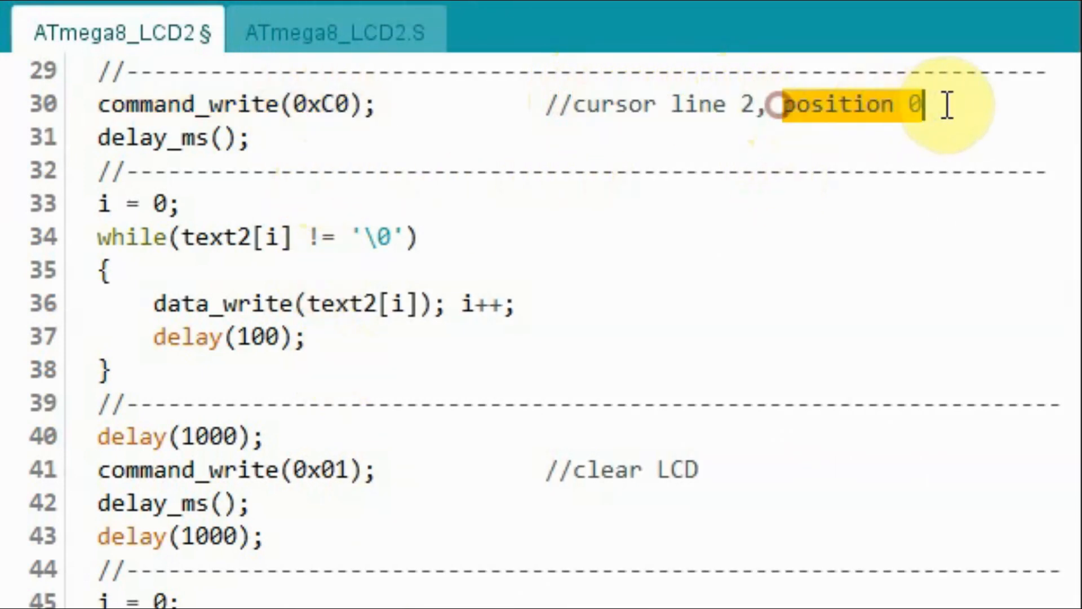
click(104, 237)
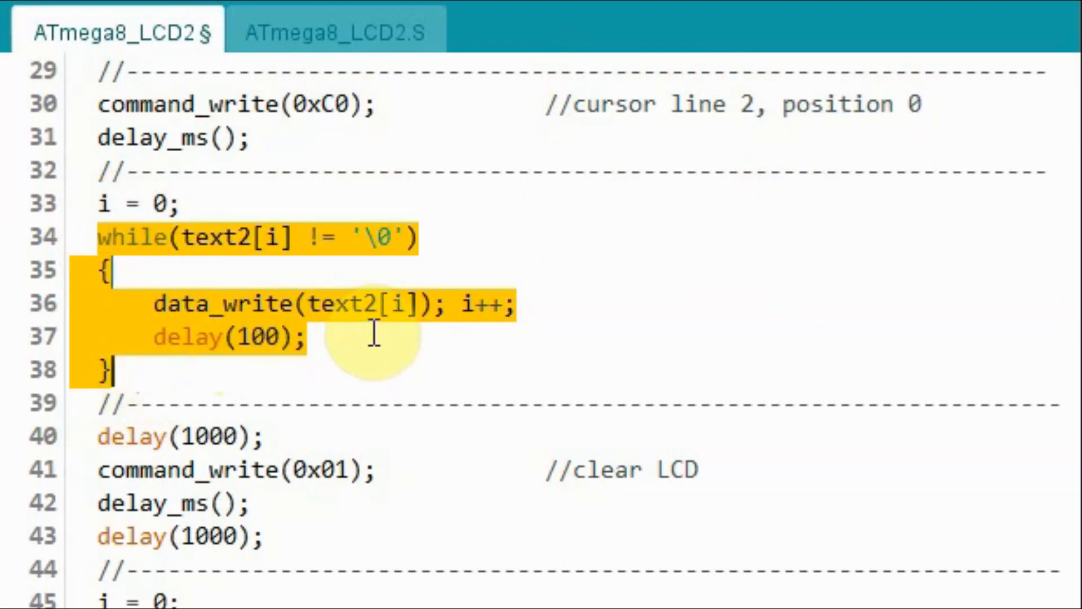
Step: Scroll through the command_write(0x01) clear, the text3 loop and on to the text4 loop
scroll(down, 3)
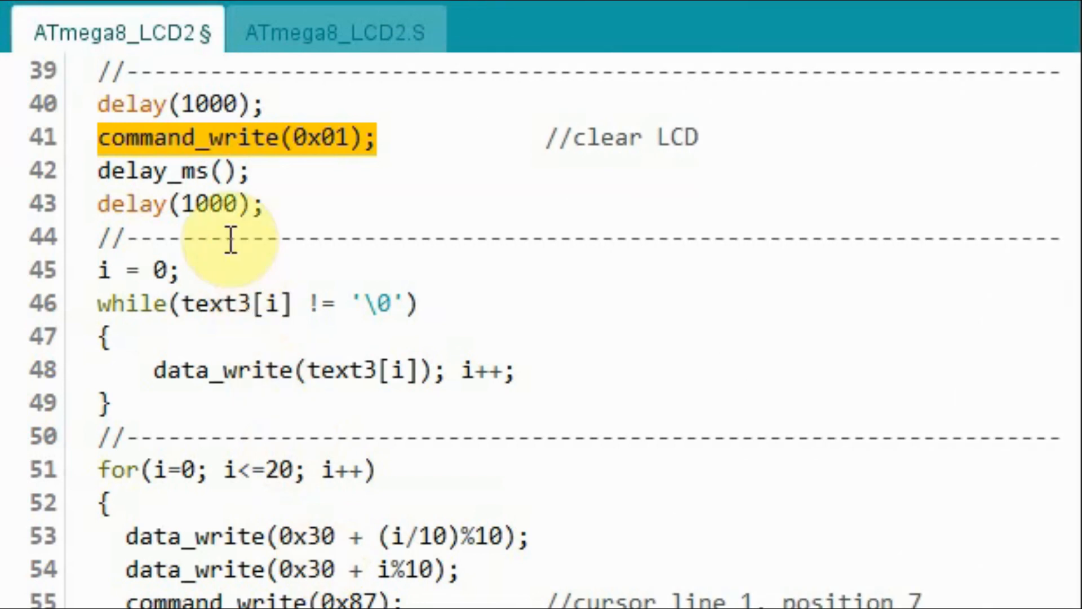
mouse_move(335, 136)
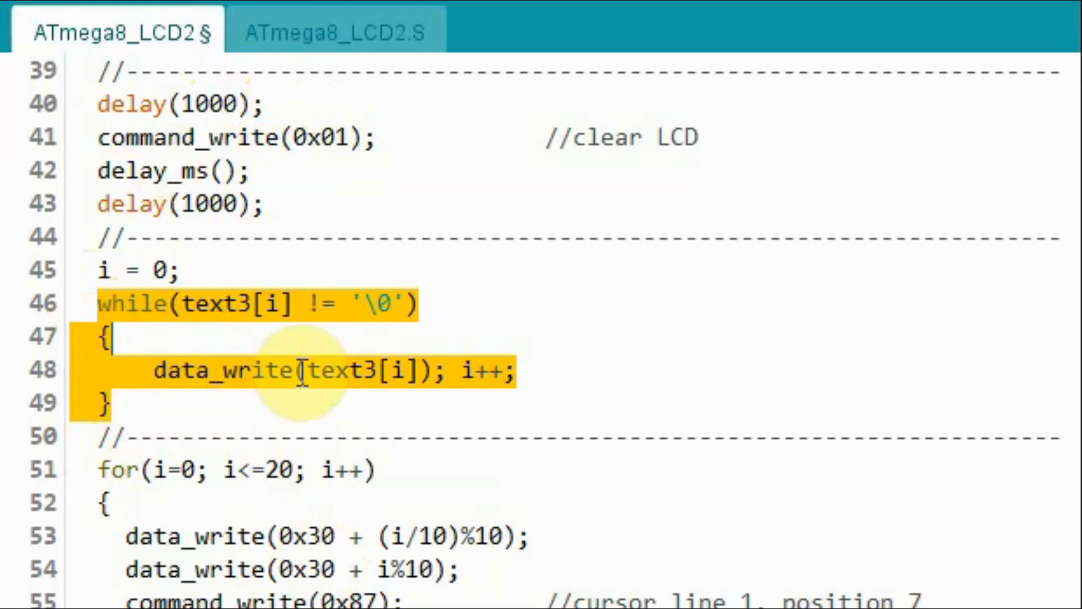
scroll(down, 3)
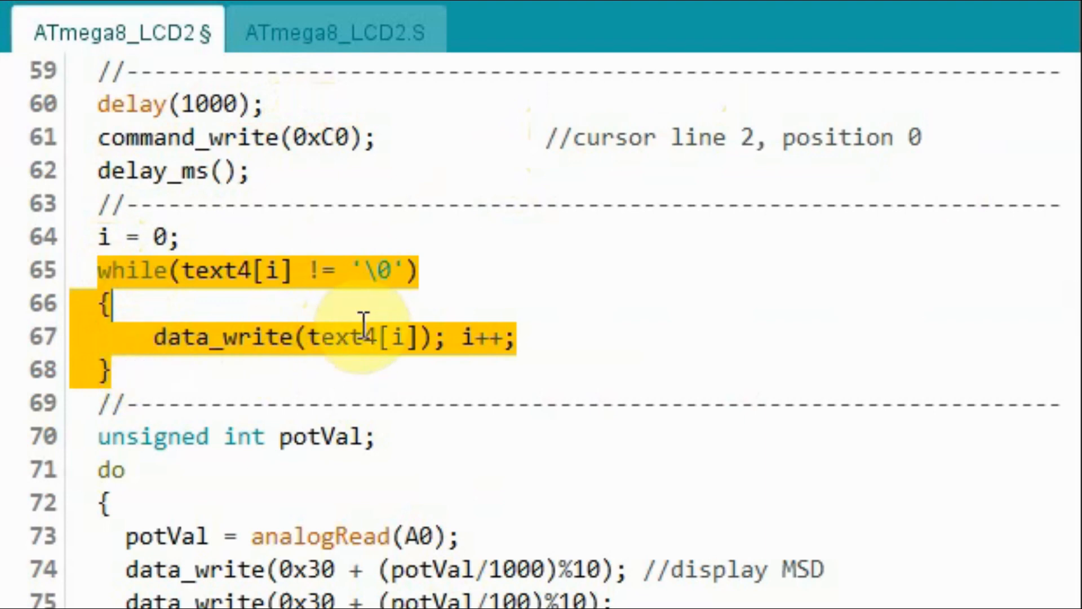
Step: Scroll to the do-while loop reading A0 and displaying potVal digits until 1023
scroll(down, 3)
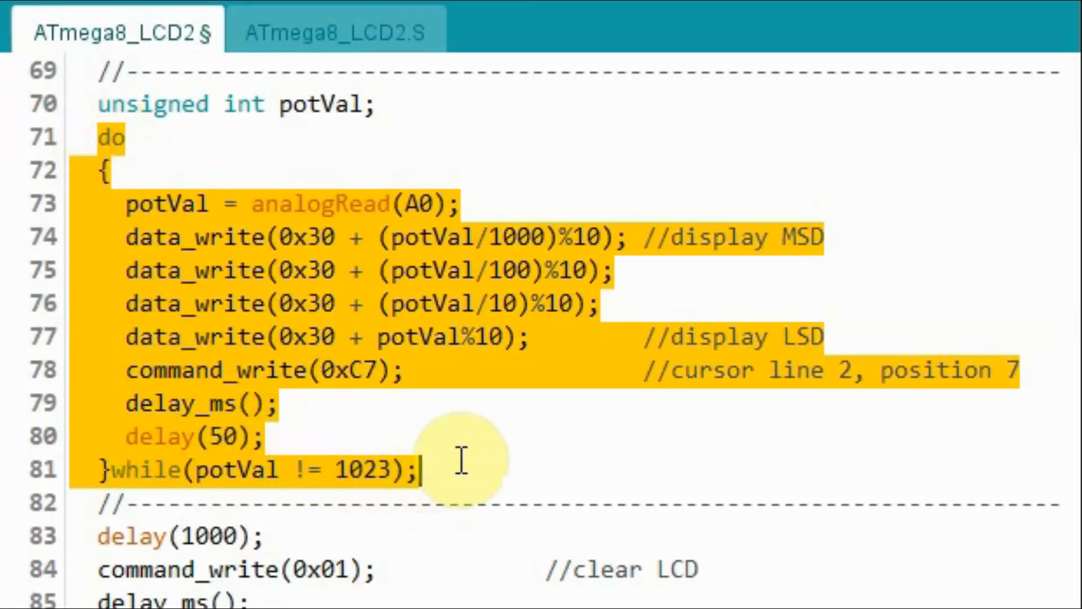
mouse_move(414, 290)
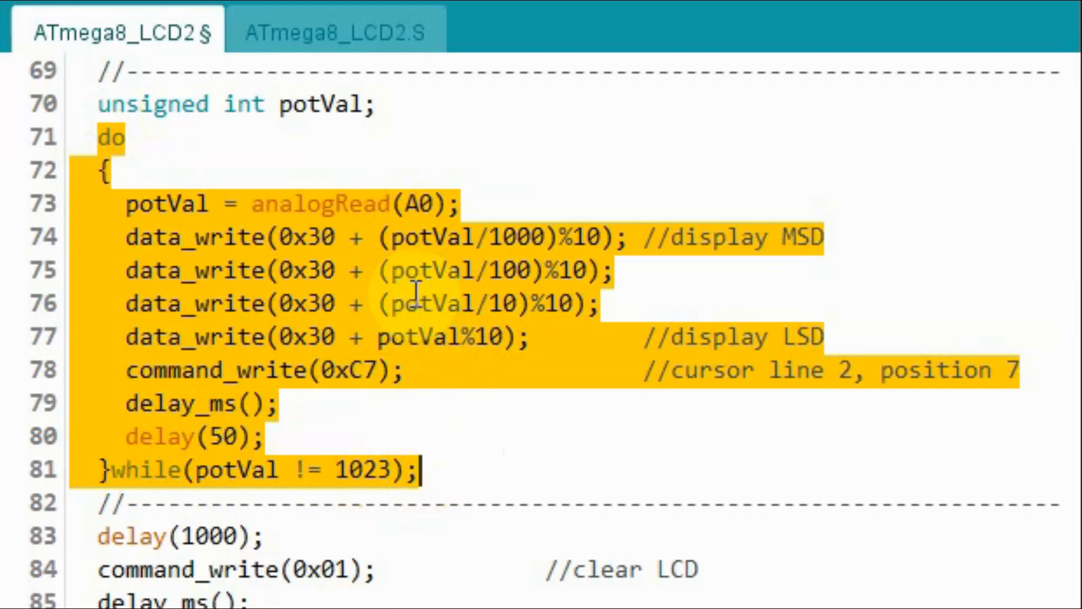